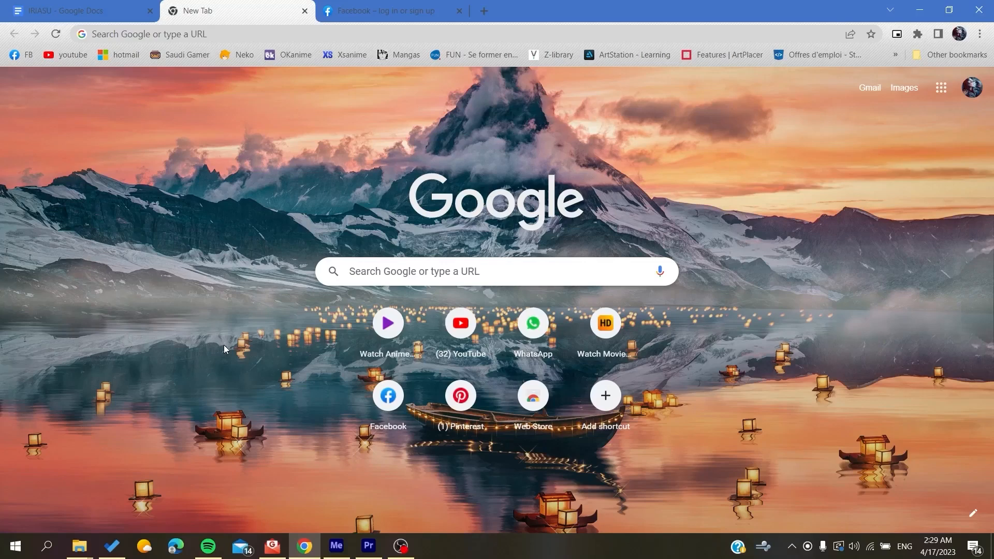
mouse_move(228, 301)
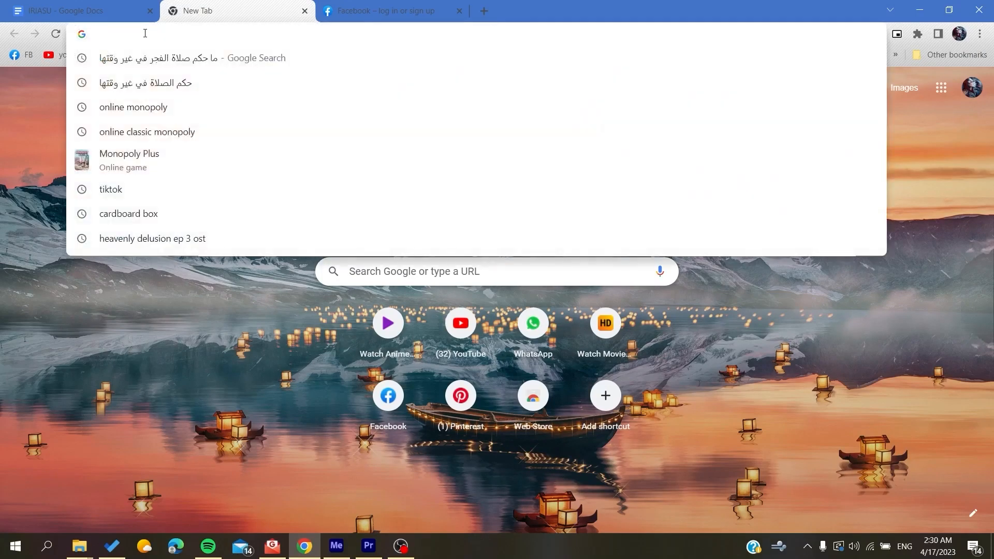
Step: Navigate the new tab to facebook.com to reach the Facebook login page
text(facebook.com)
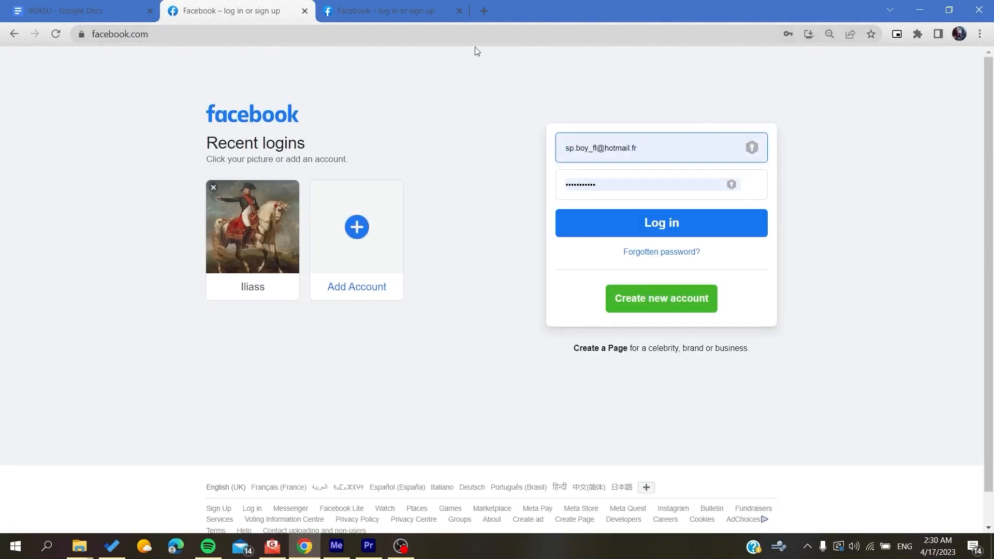
mouse_move(470, 94)
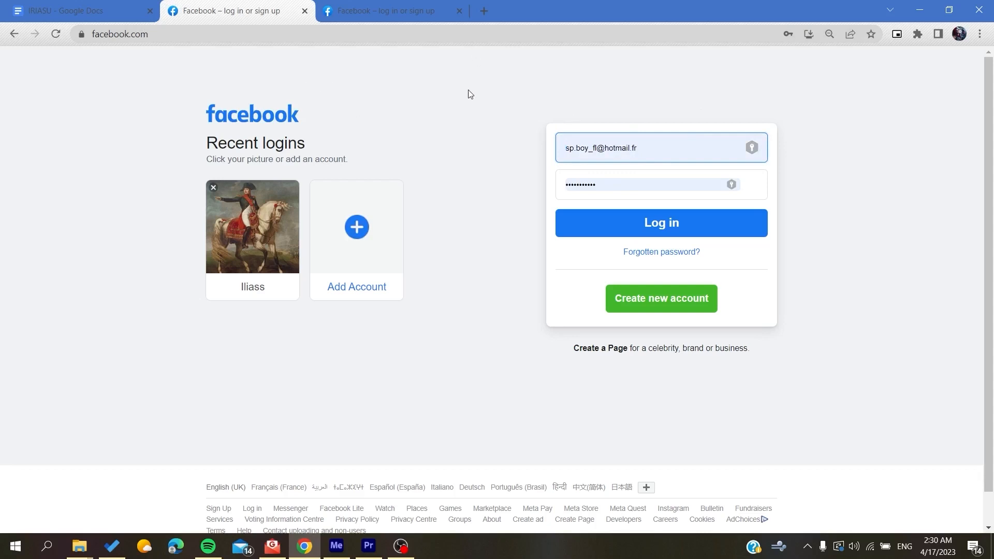
mouse_move(595, 308)
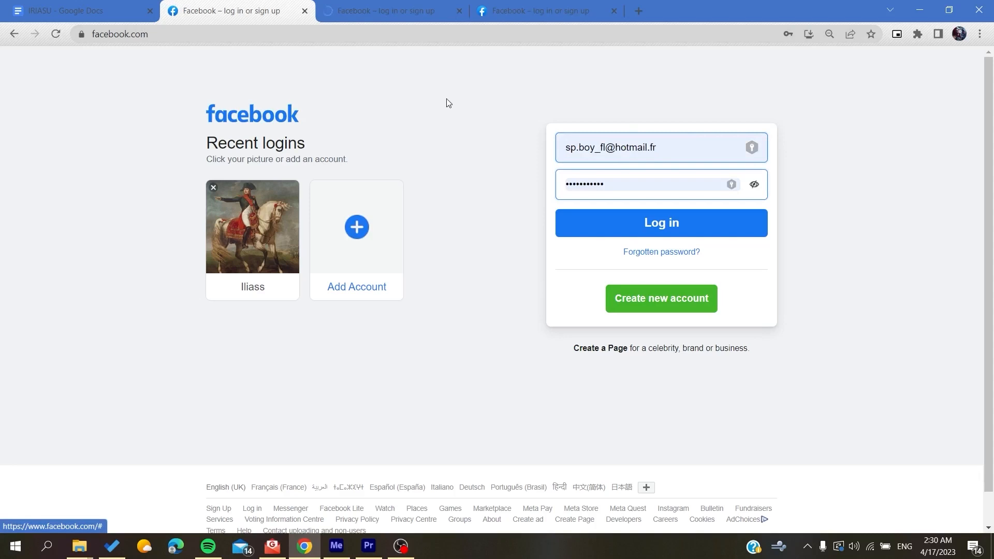
click(611, 11)
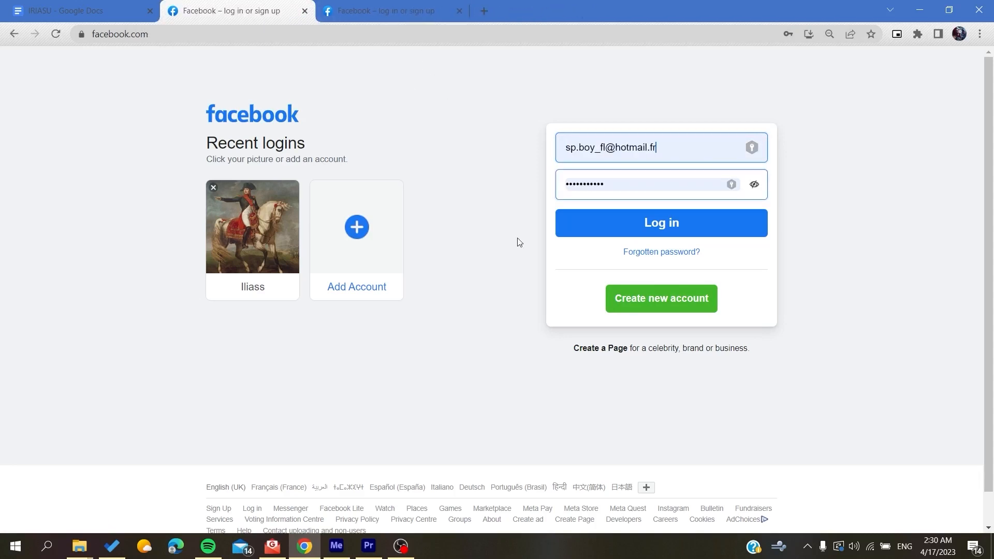
click(661, 298)
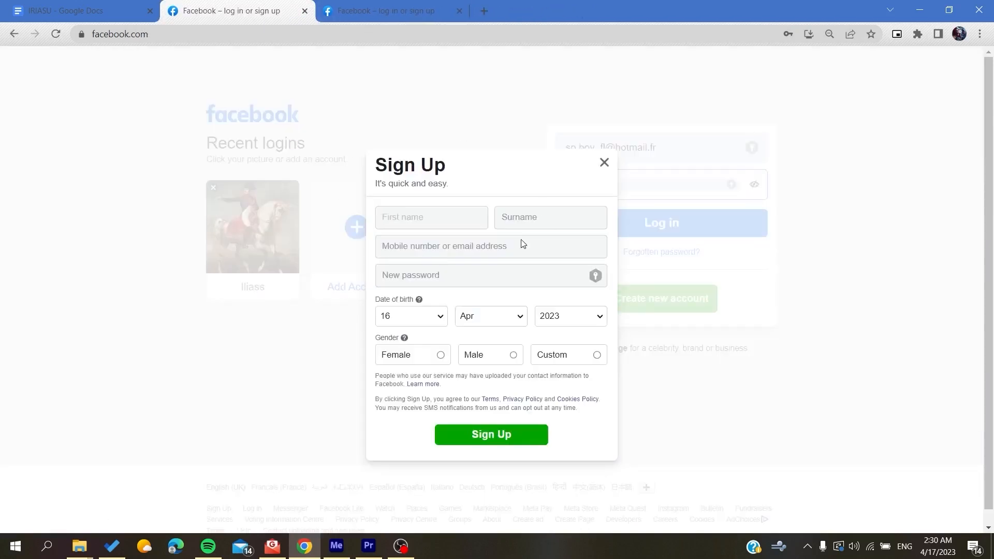
click(489, 434)
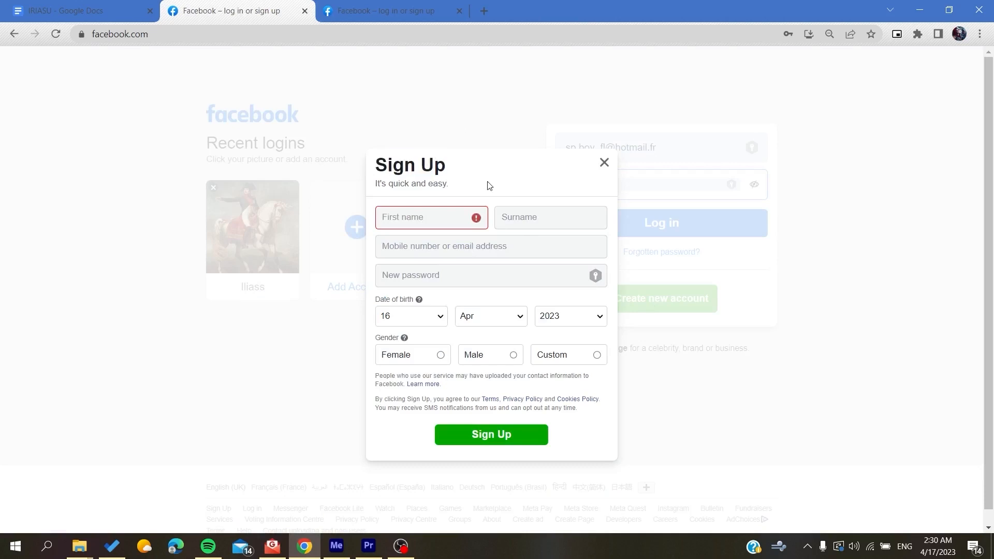
mouse_move(398, 333)
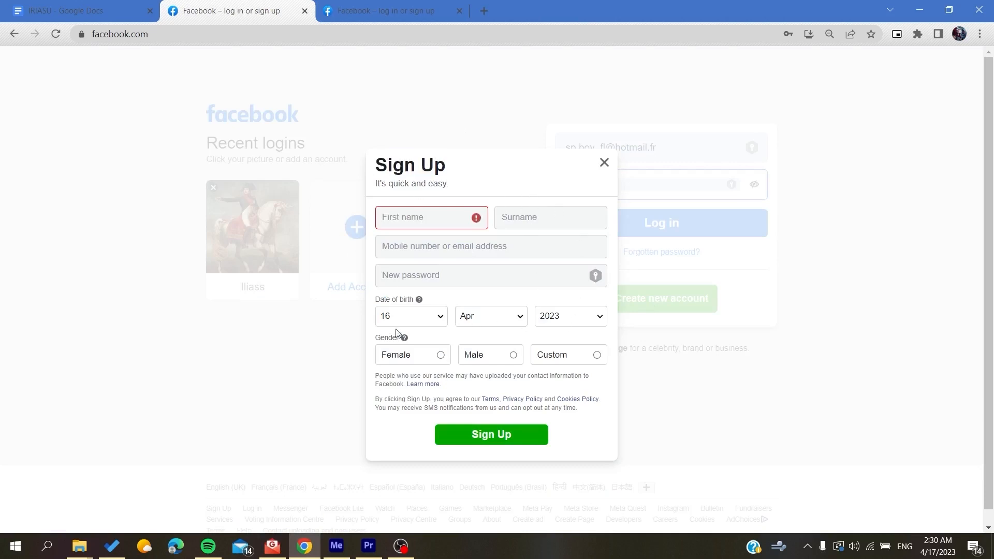
mouse_move(490, 433)
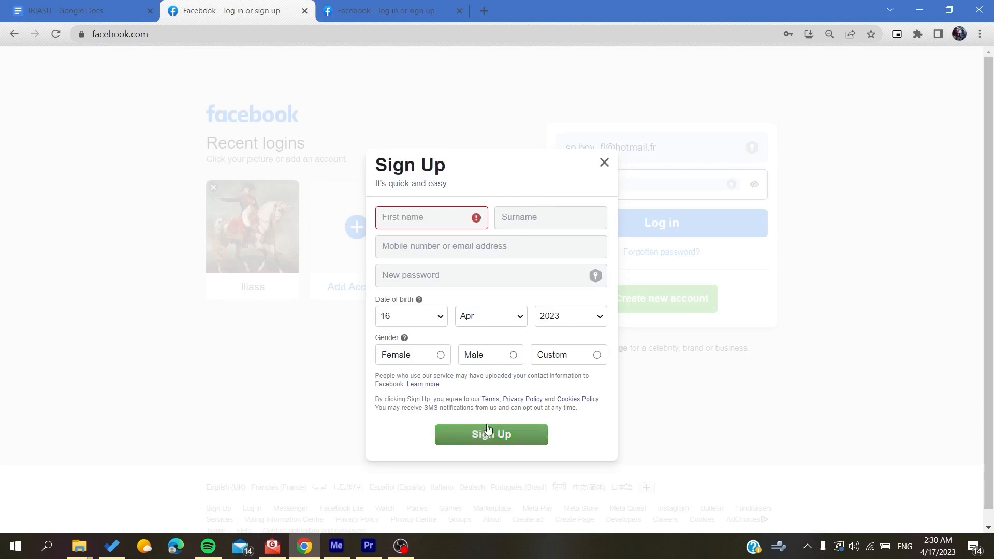
mouse_move(455, 411)
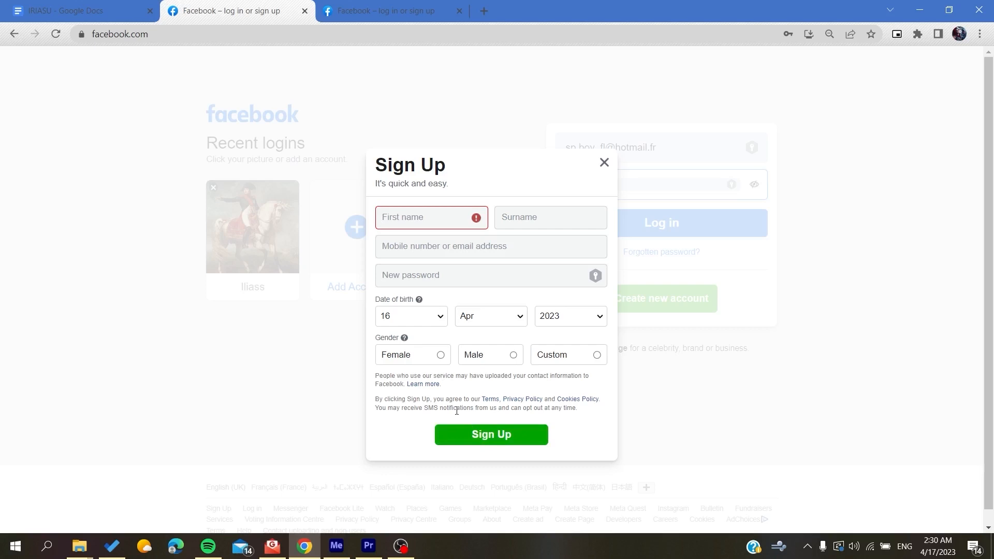
mouse_move(399, 154)
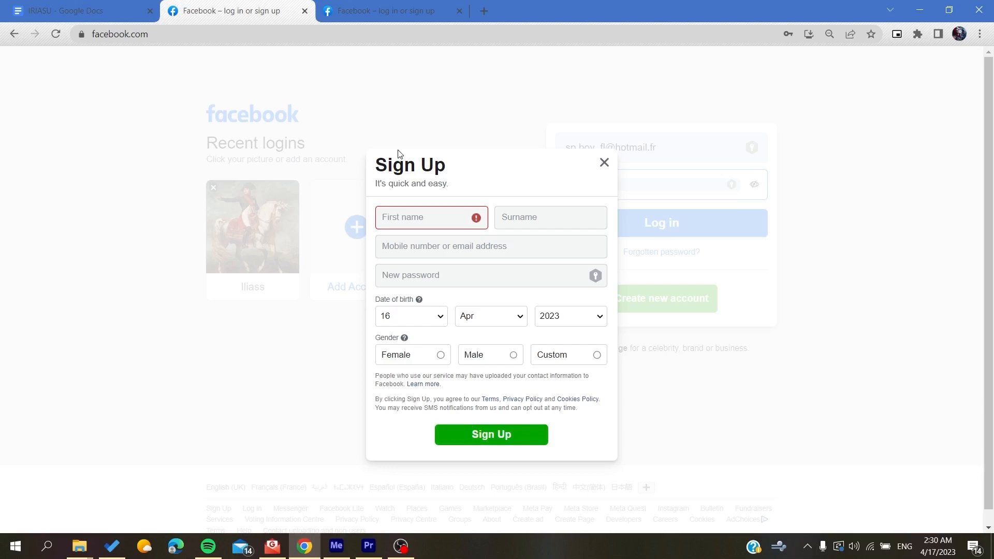
click(603, 163)
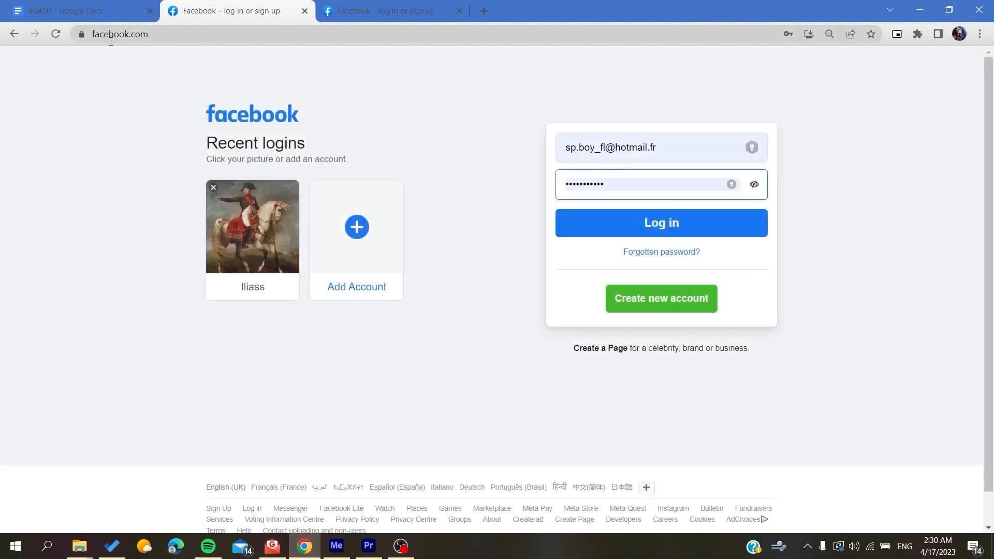
mouse_move(642, 234)
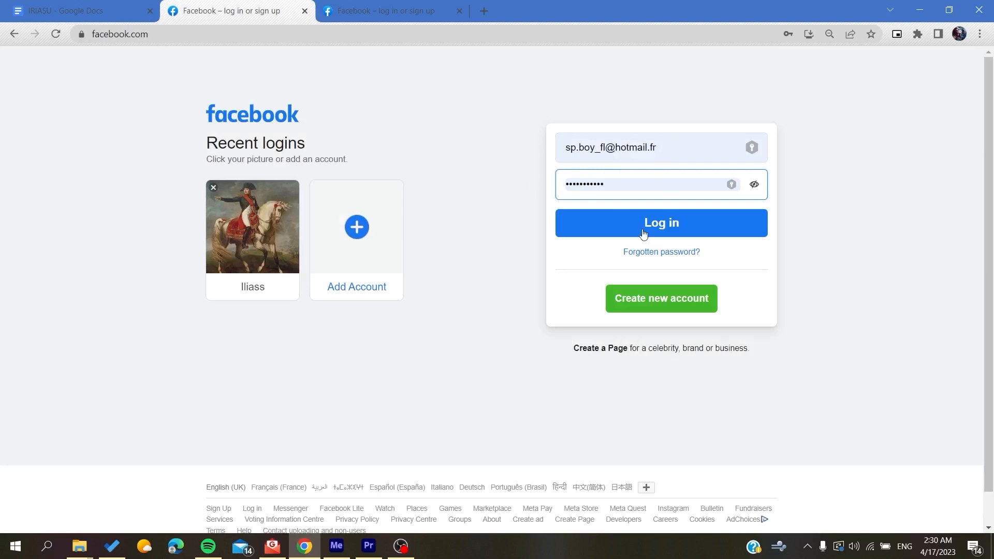
mouse_move(658, 136)
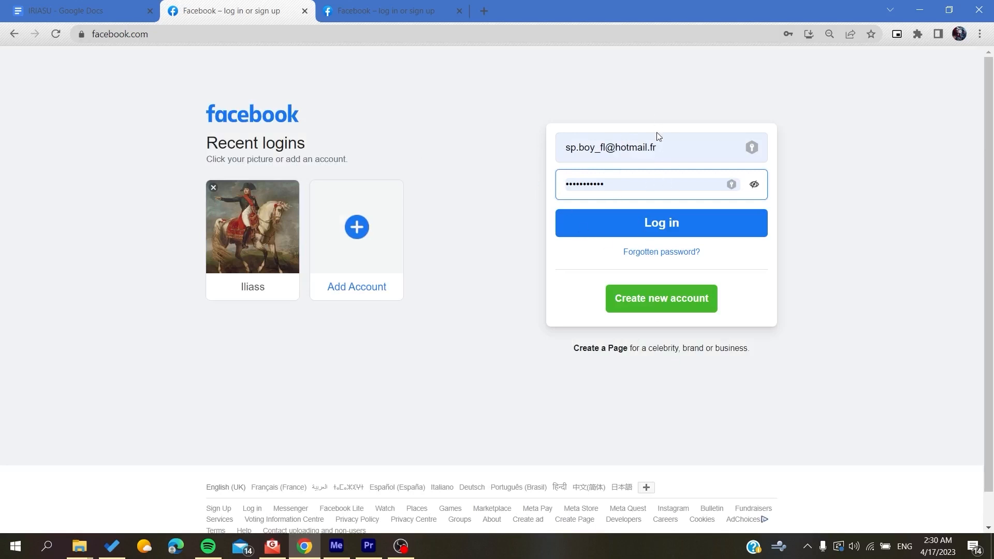
Step: Submit the login and land on the signed-in home news feed
click(661, 222)
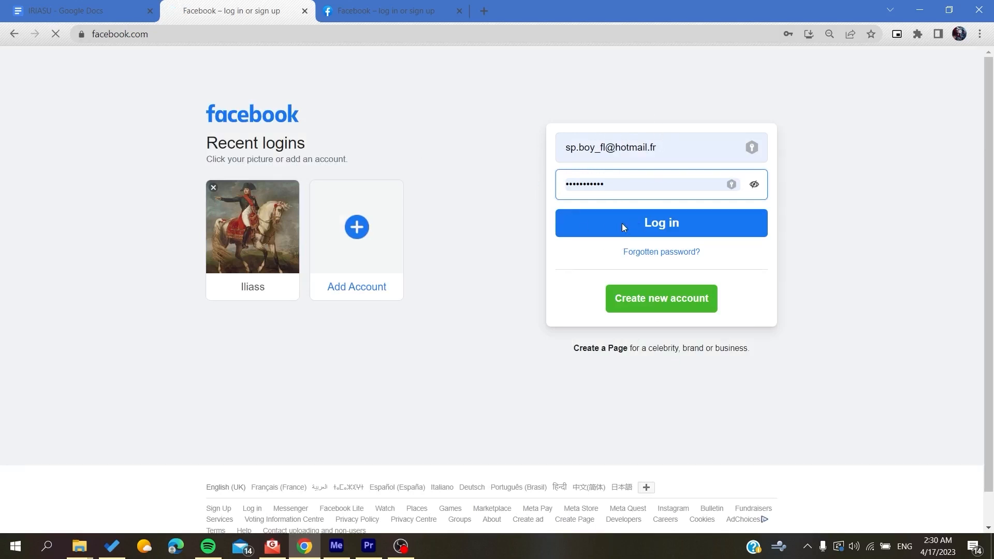
click(661, 223)
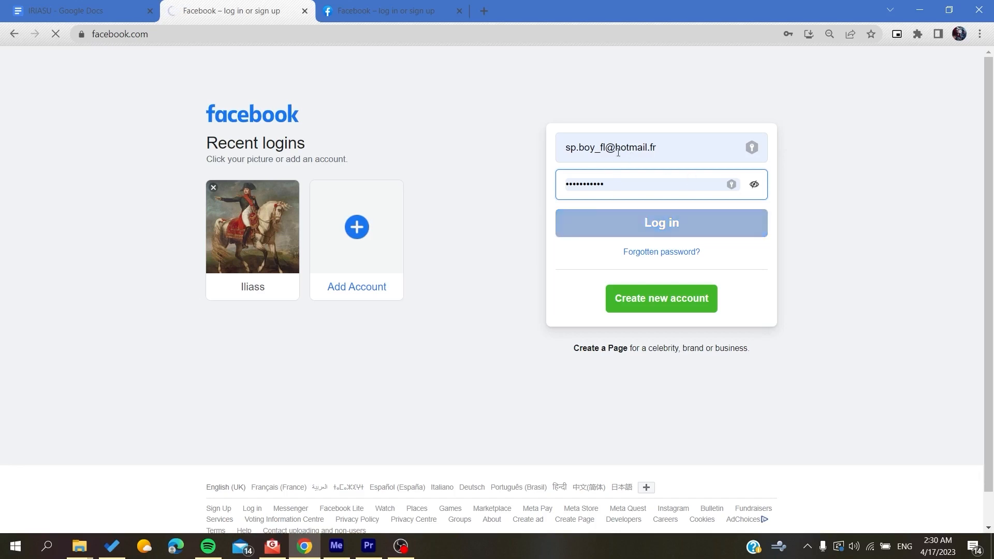
click(660, 223)
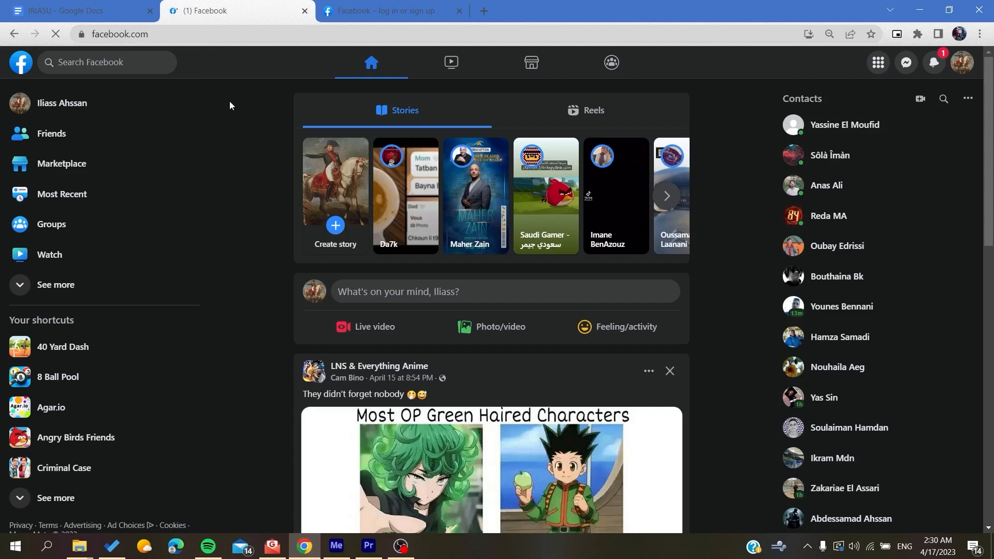
mouse_move(156, 167)
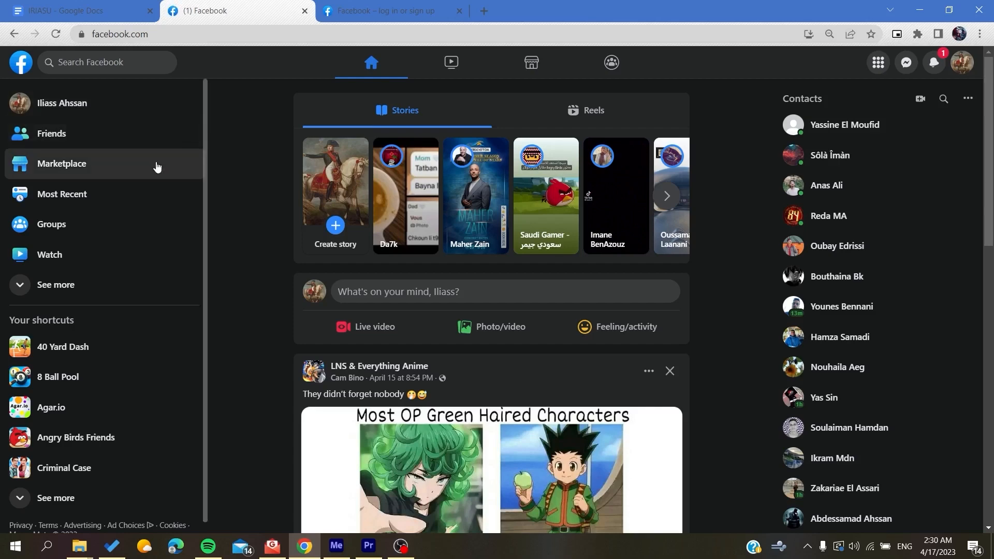
Step: Go to Marketplace from the home feed sidebar
click(61, 163)
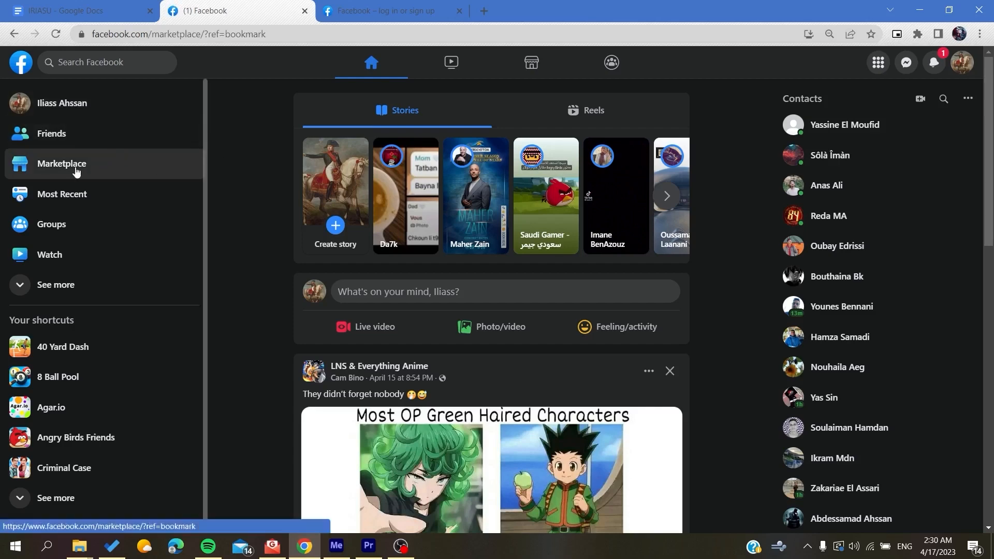
click(61, 163)
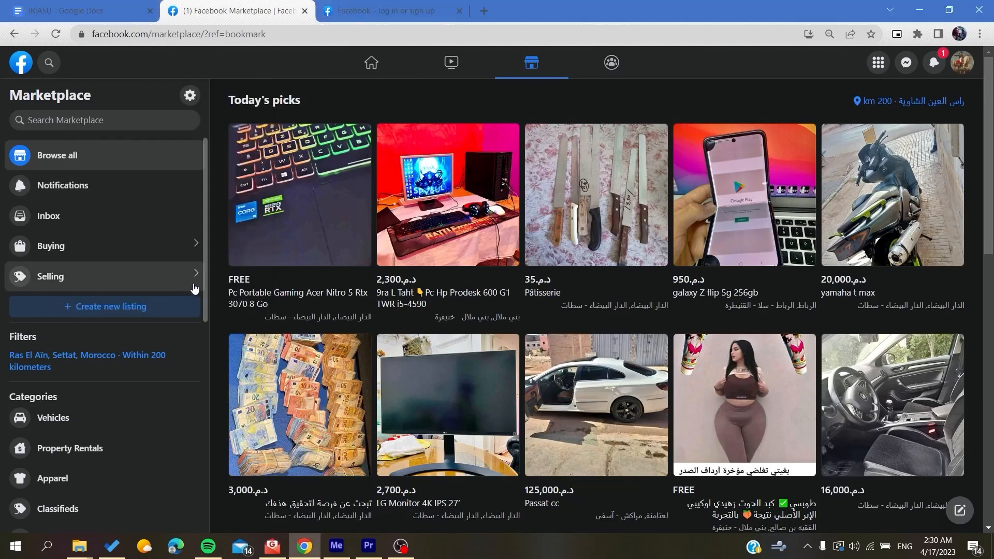
mouse_move(213, 265)
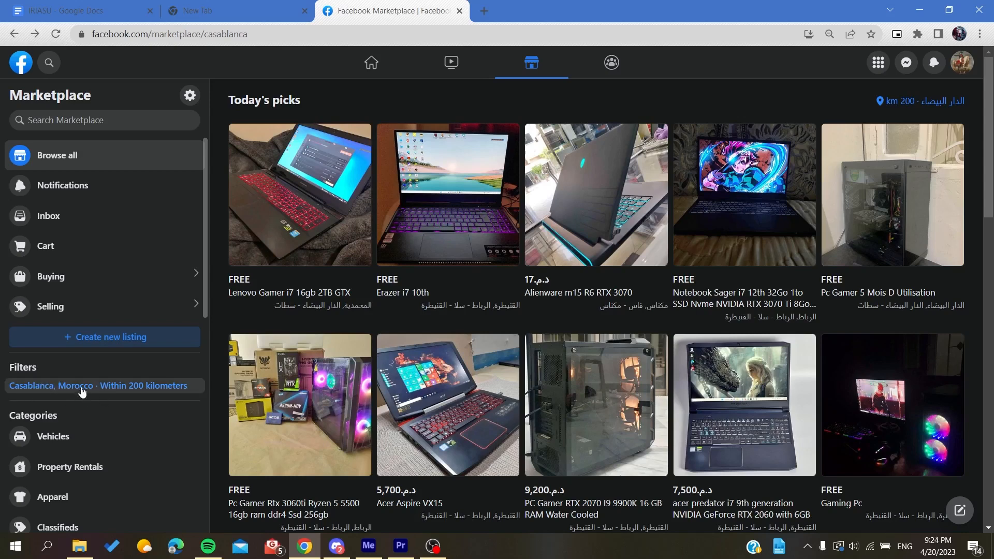
Step: In the location dialog, choose Casablanca, Morocco as the Marketplace location
click(99, 386)
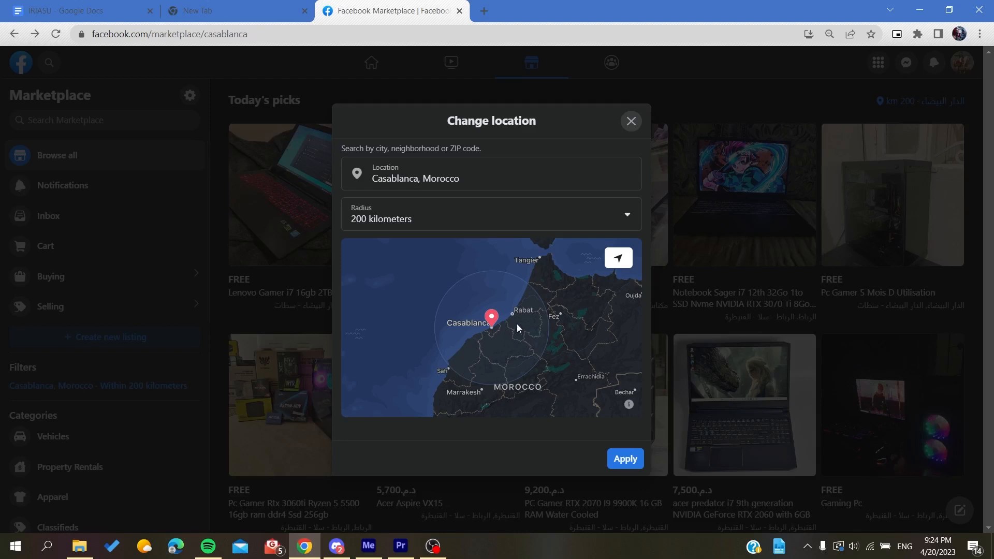
mouse_move(510, 331)
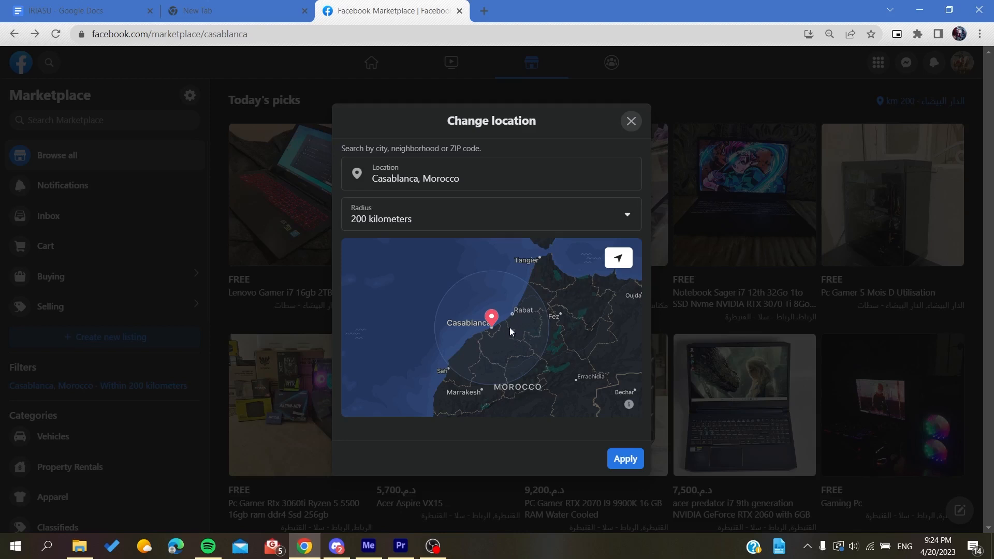
click(403, 178)
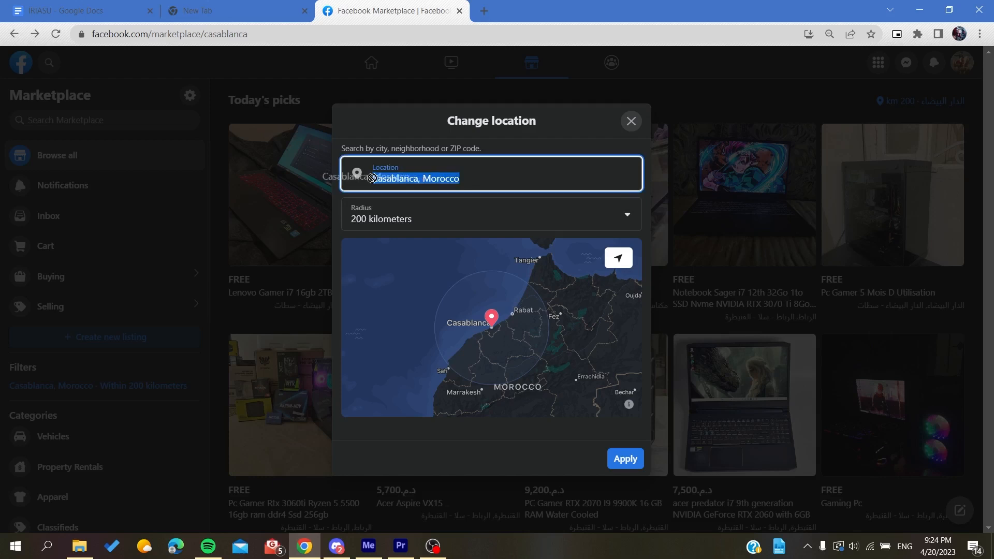
click(491, 174)
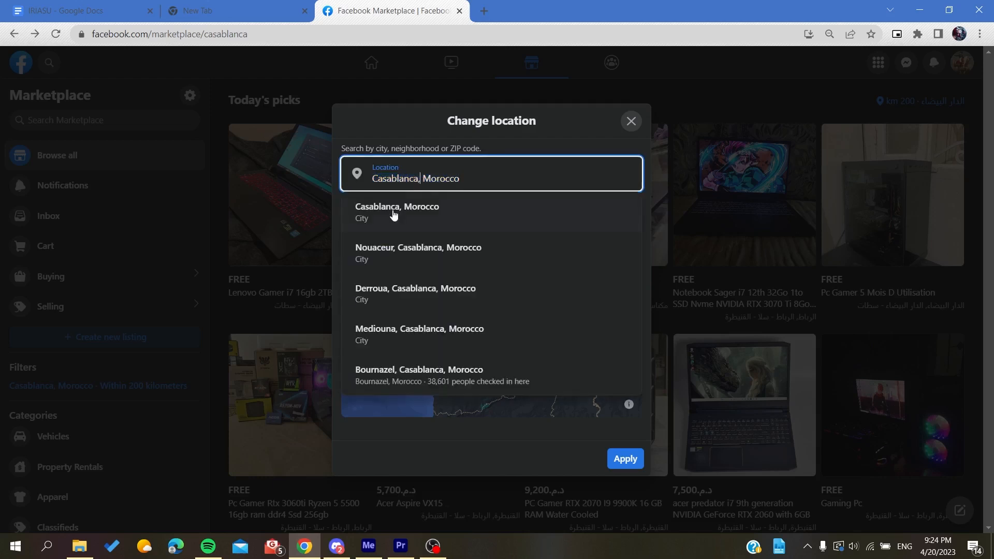
triple_click(415, 178)
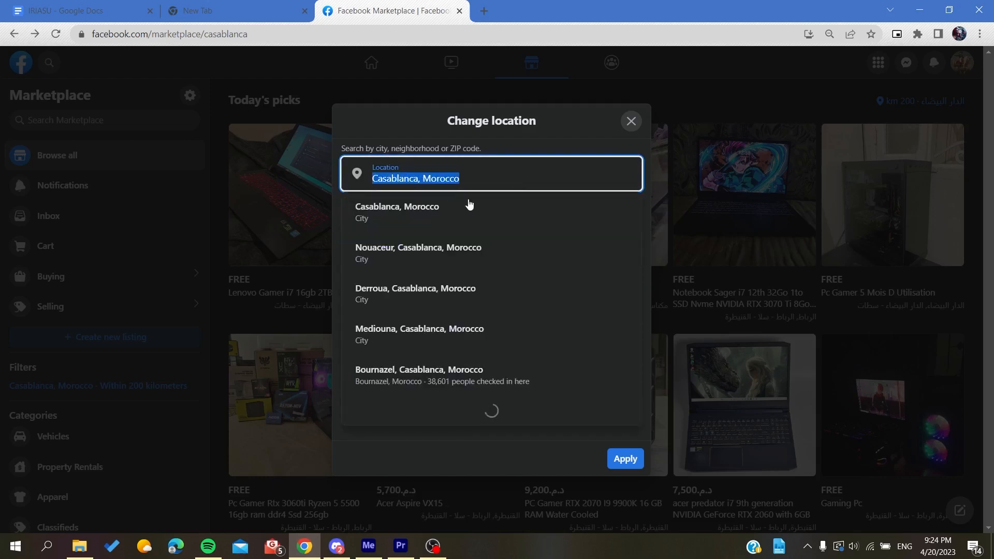
click(397, 212)
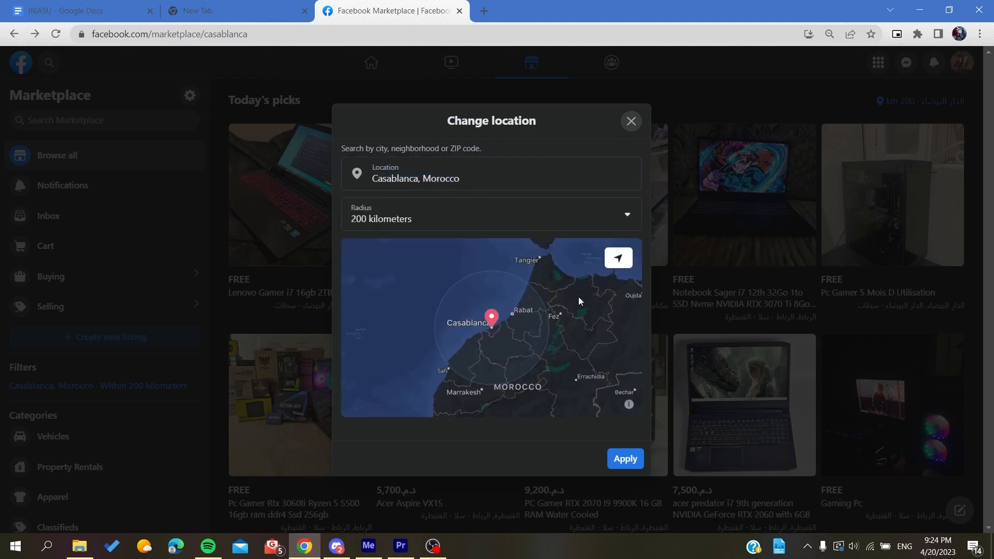
Step: Set the search radius to 500 kilometers
click(489, 215)
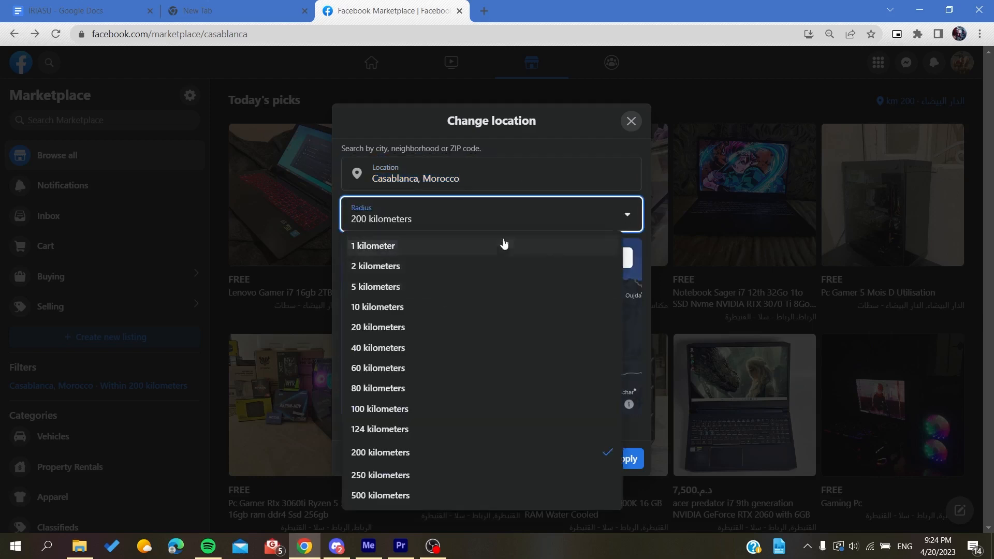
mouse_move(475, 282)
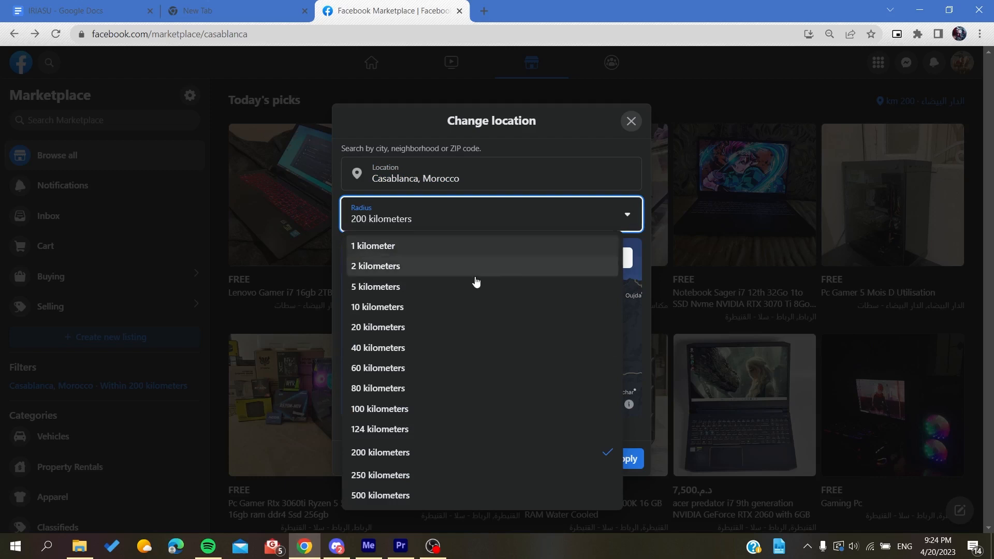
click(380, 494)
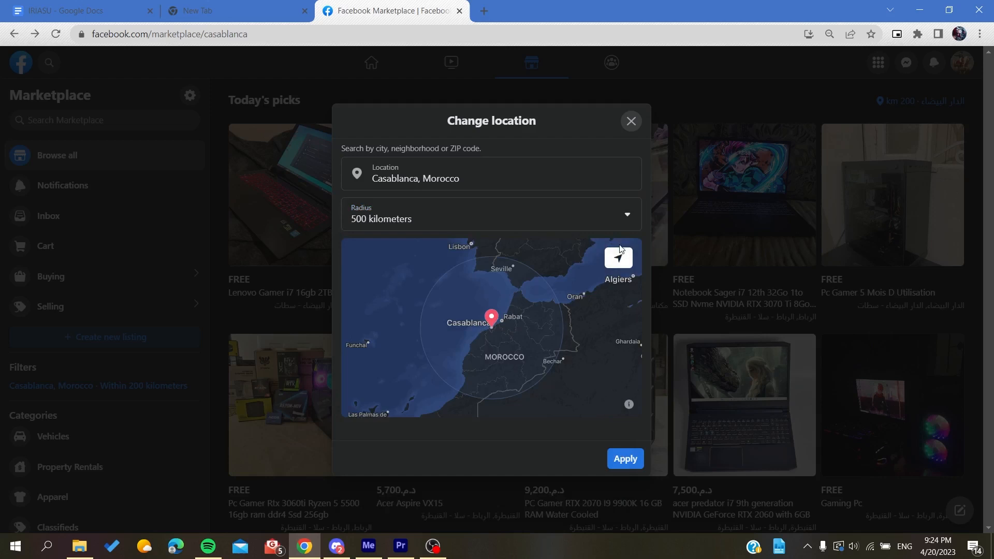
Step: Attempt current-location detection, dismiss Chrome's permission popup, and return to editing the Location field
click(617, 258)
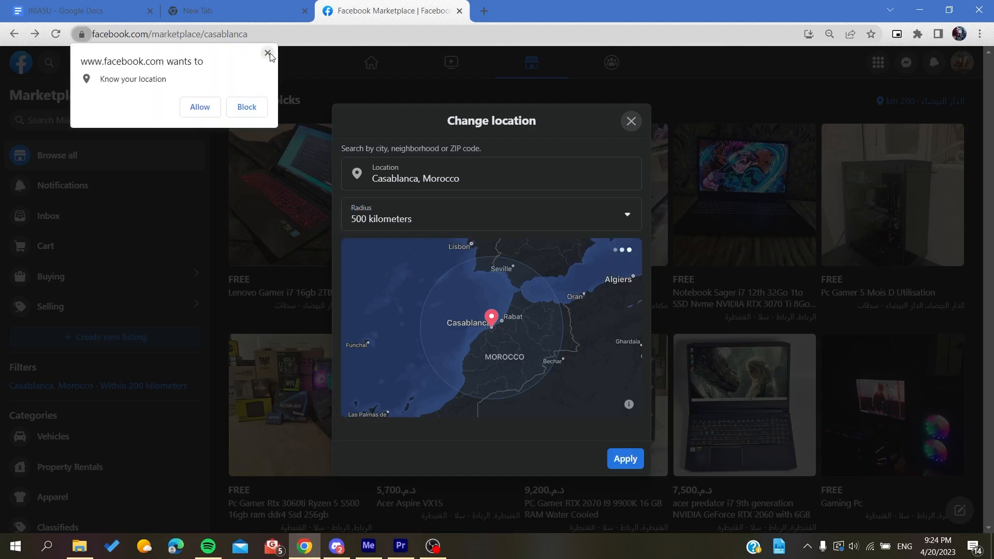
click(270, 53)
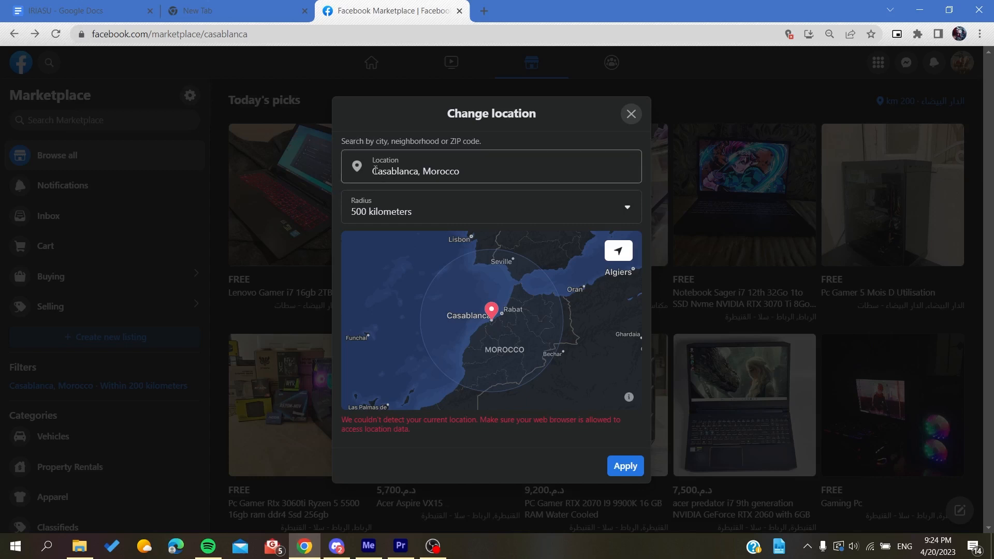
click(487, 170)
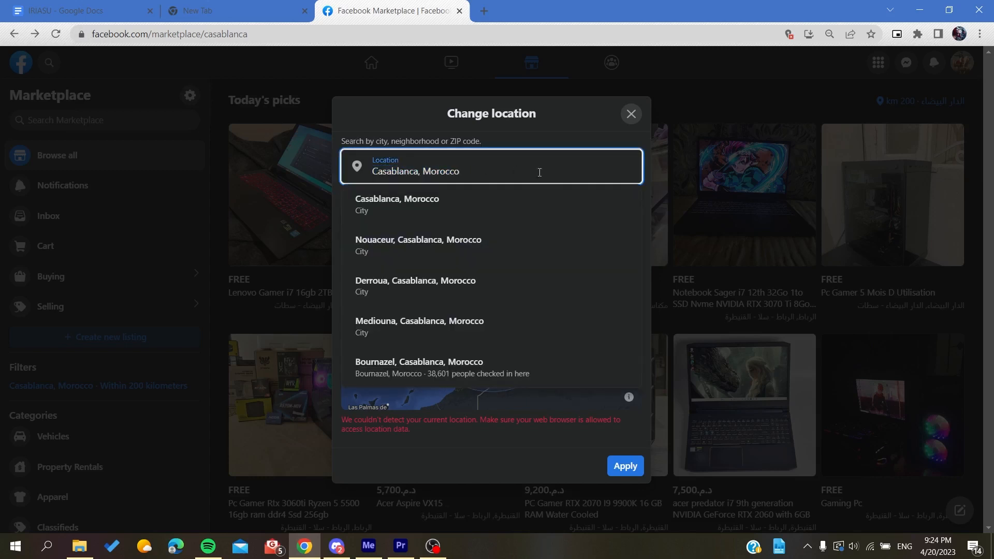
click(490, 207)
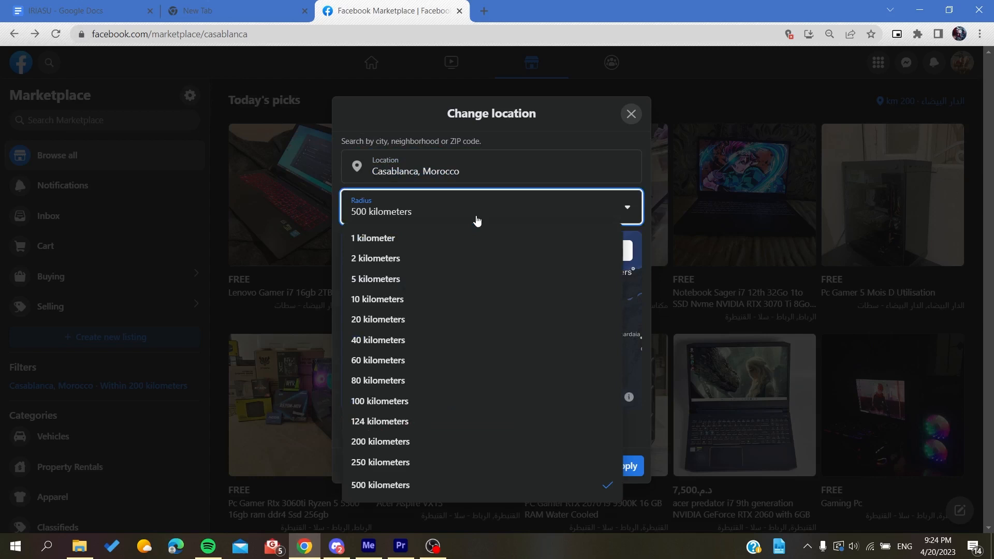
mouse_move(637, 233)
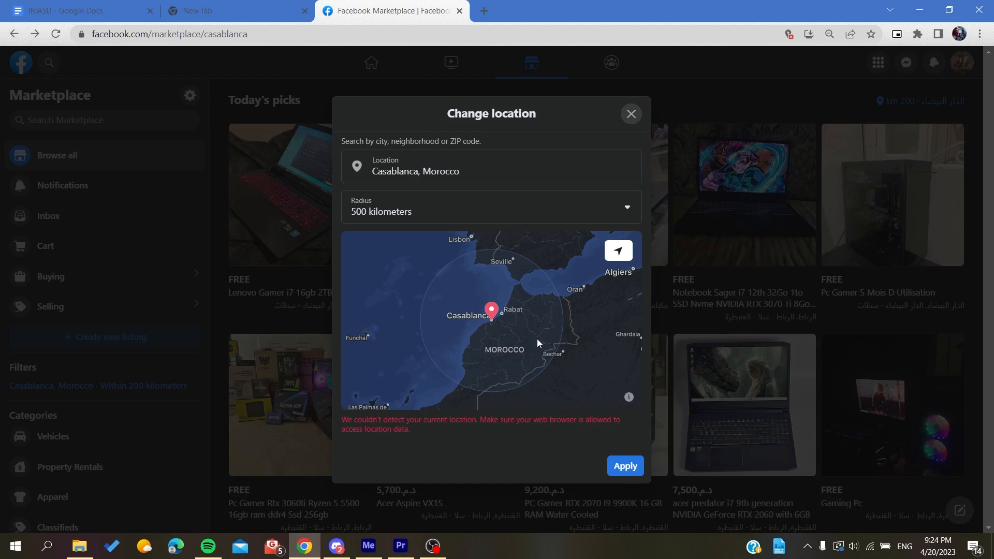
mouse_move(516, 342)
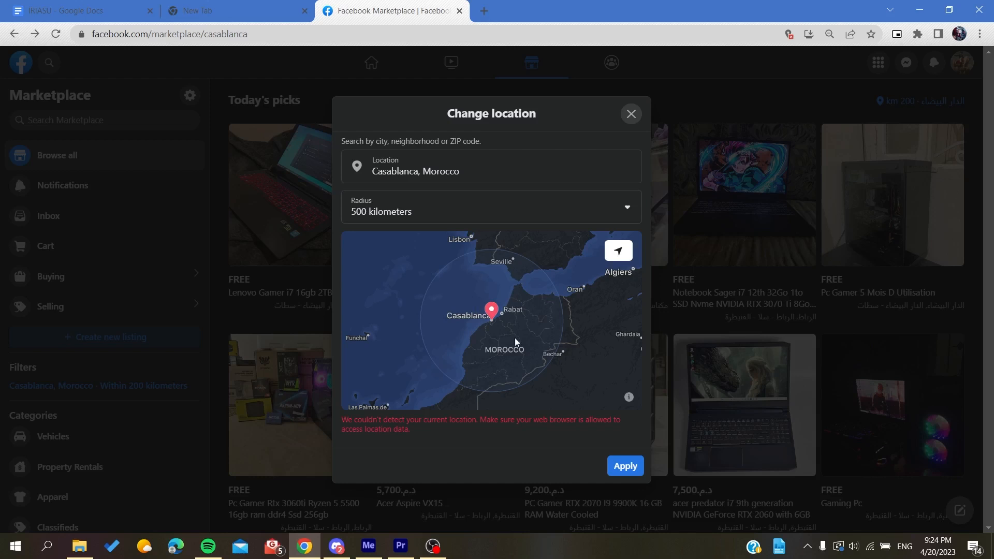
mouse_move(453, 349)
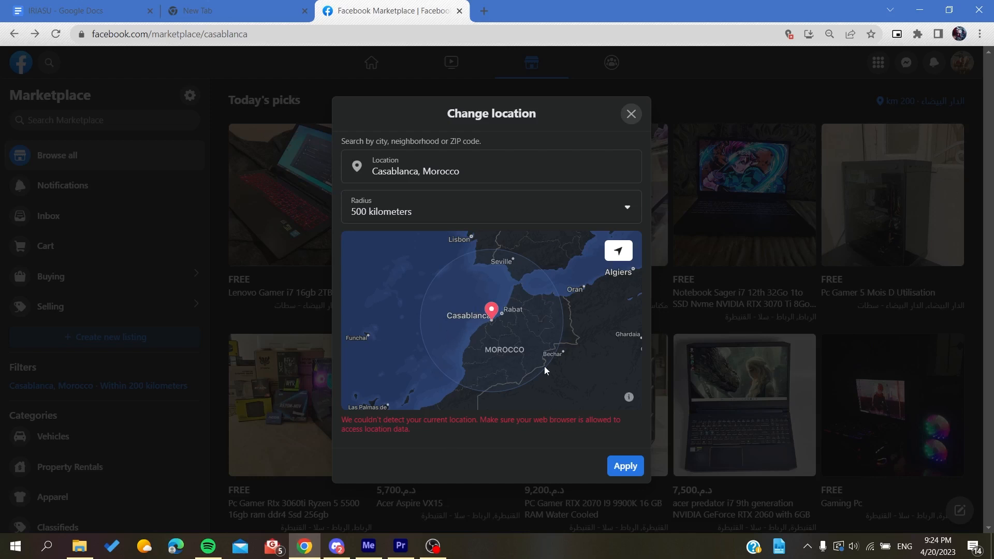
mouse_move(506, 289)
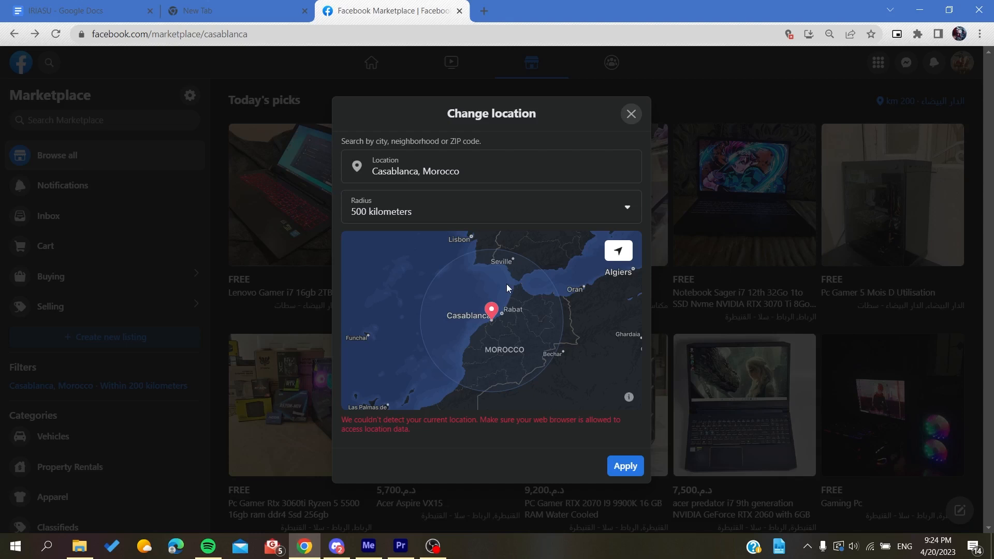